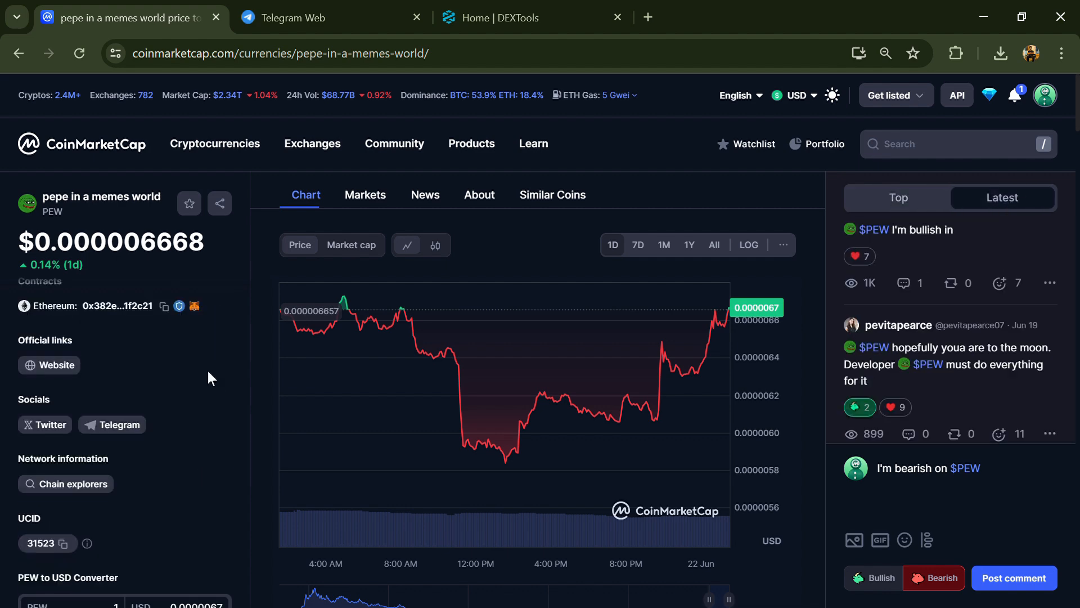
# Copy PEW's Ethereum contract address from its CoinMarketCap page
pyautogui.click(163, 306)
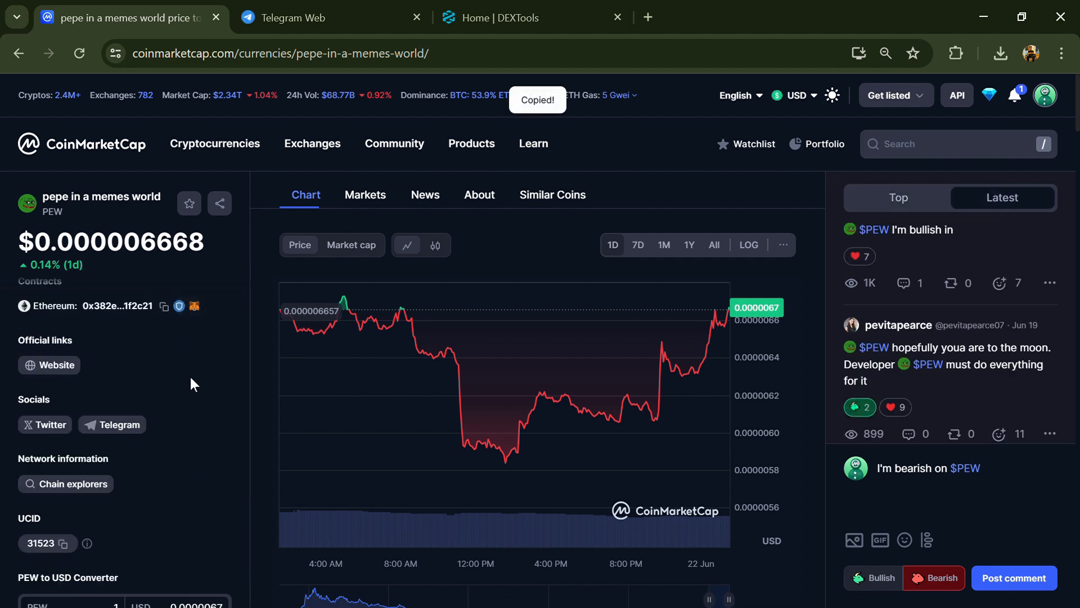
pyautogui.moveTo(169, 343)
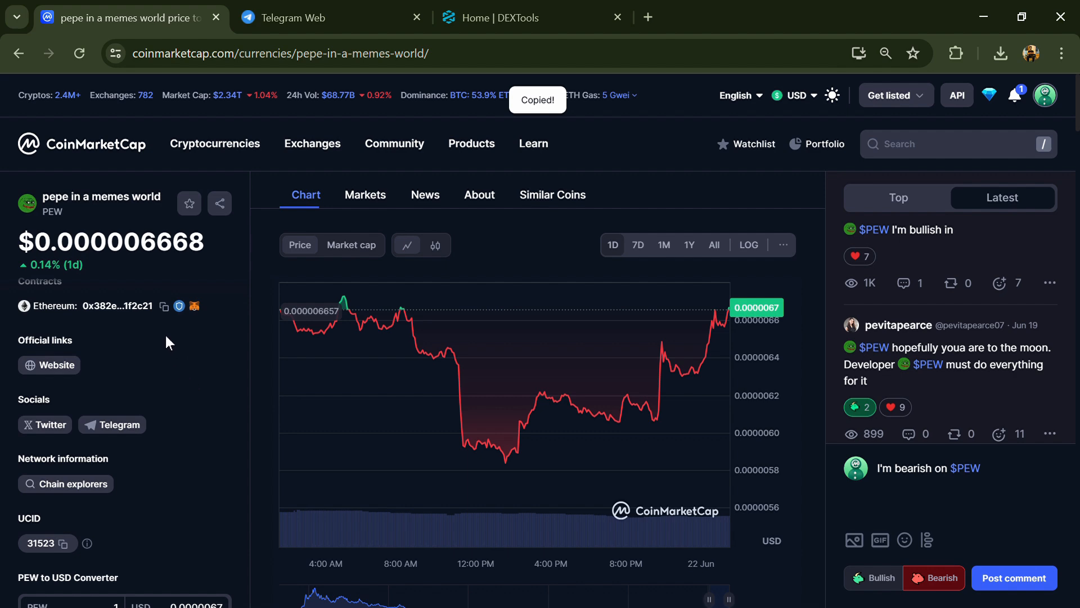
# Search DEXTools for the PEW contract, open the pair, and bring up Check Audits
pyautogui.click(531, 17)
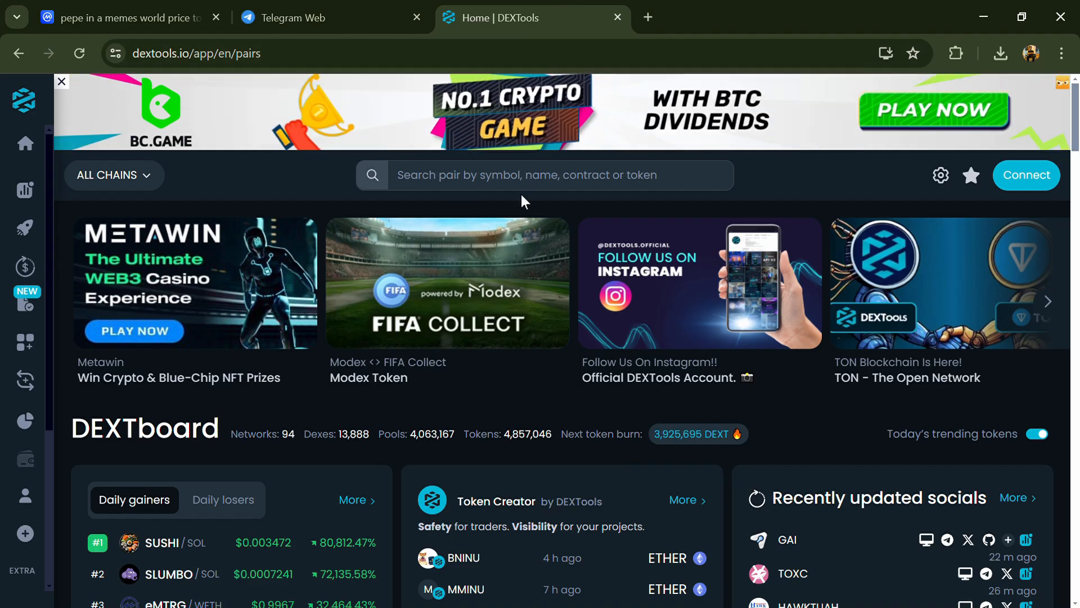
pyautogui.click(544, 174)
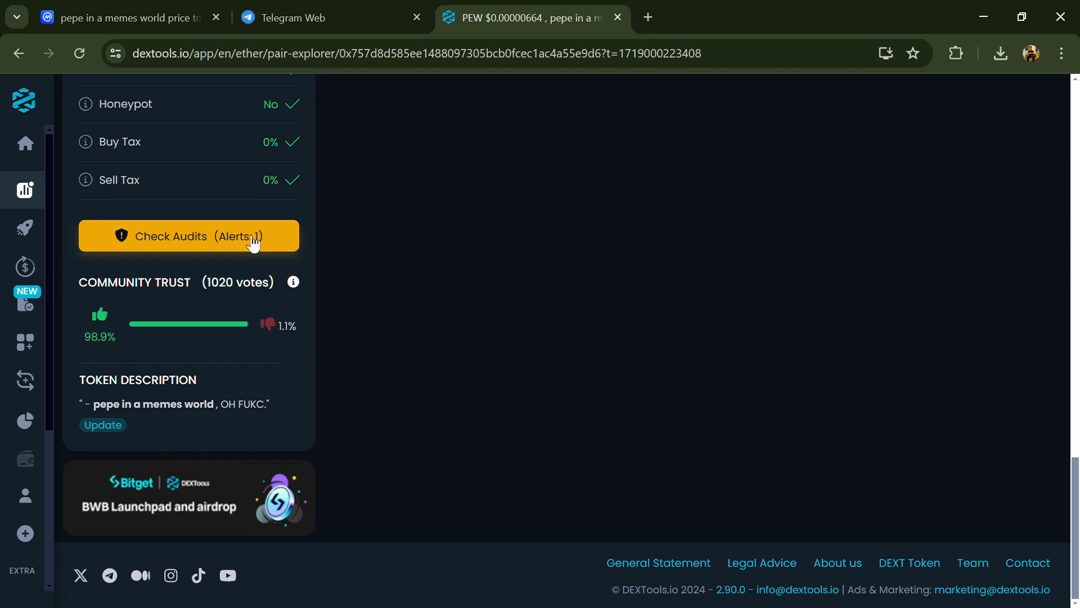
pyautogui.click(188, 236)
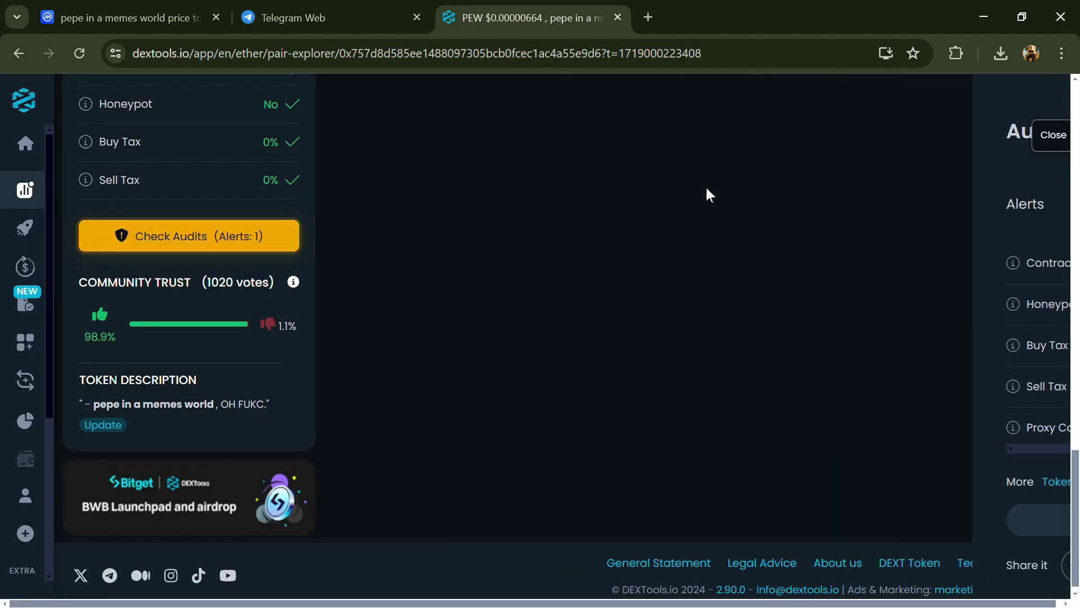
# Close the audit panel, scroll PEW's trade history, then return to CoinMarketCap
pyautogui.click(1052, 135)
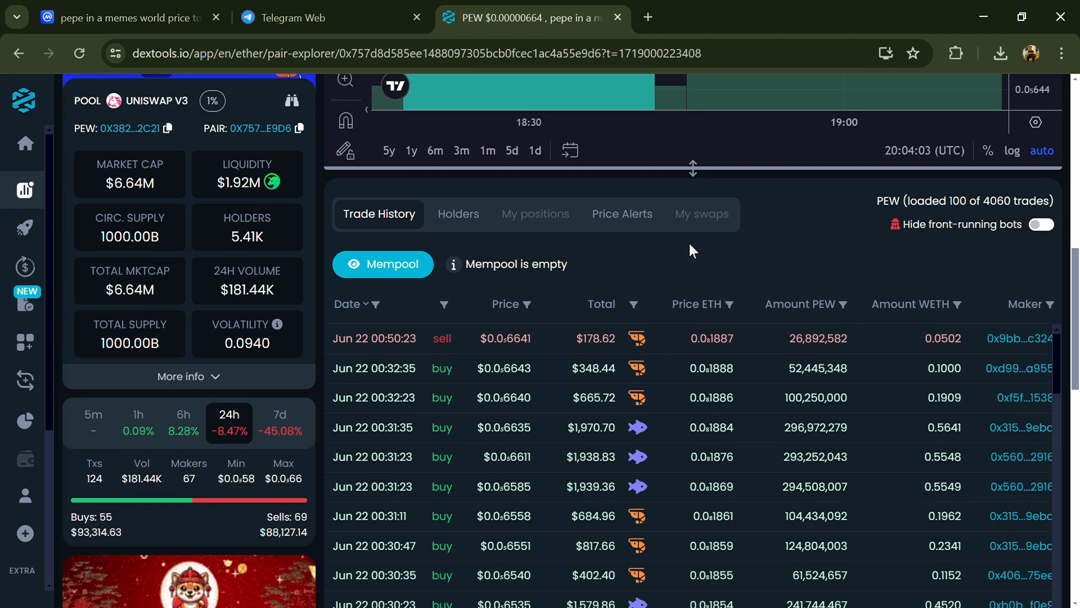
pyautogui.scroll(-3)
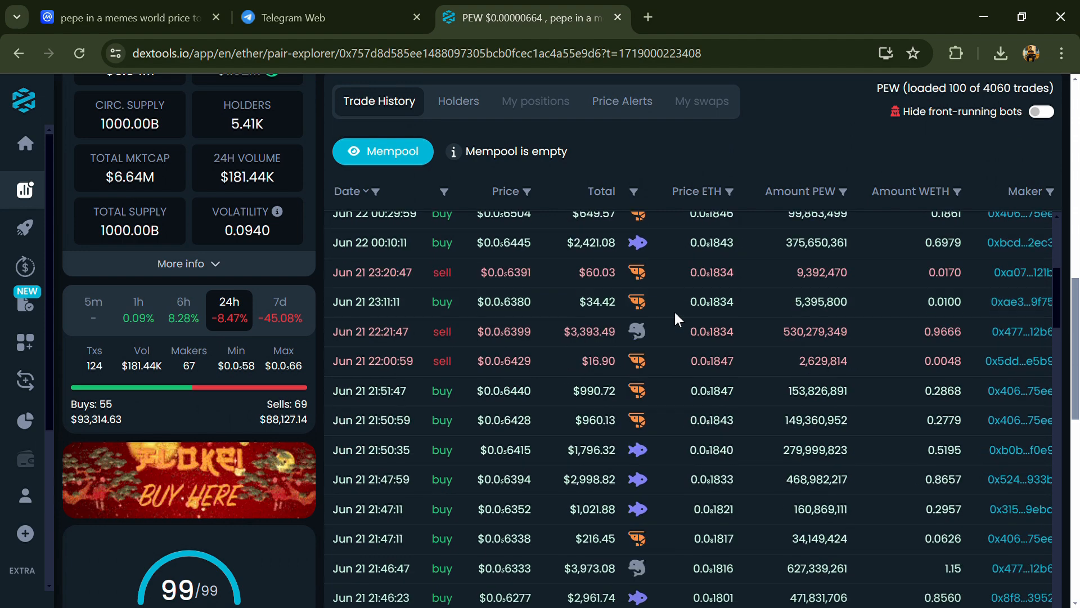
pyautogui.scroll(-3)
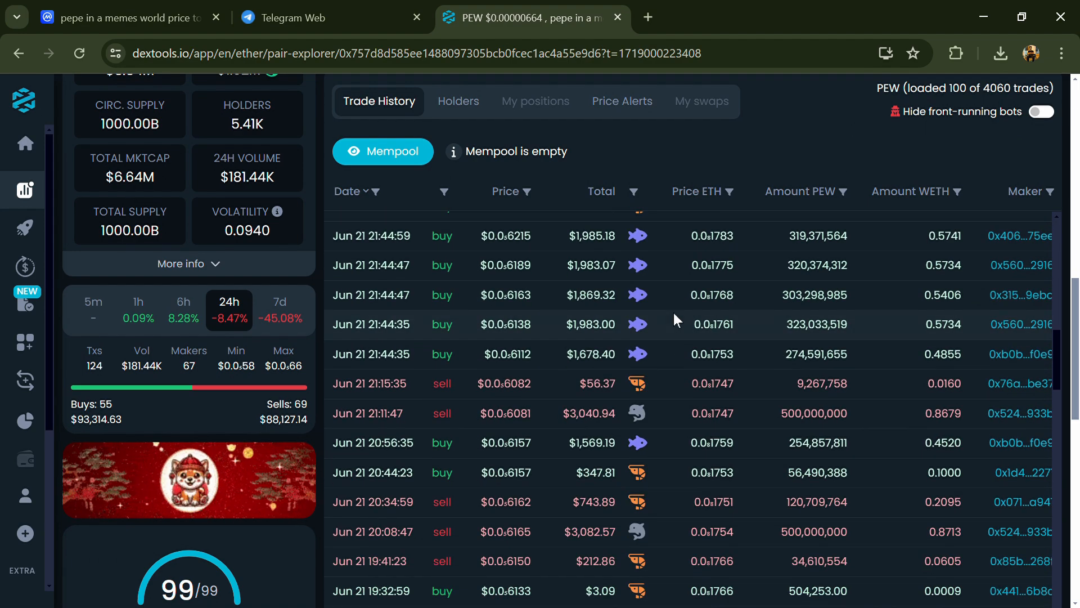
pyautogui.click(124, 17)
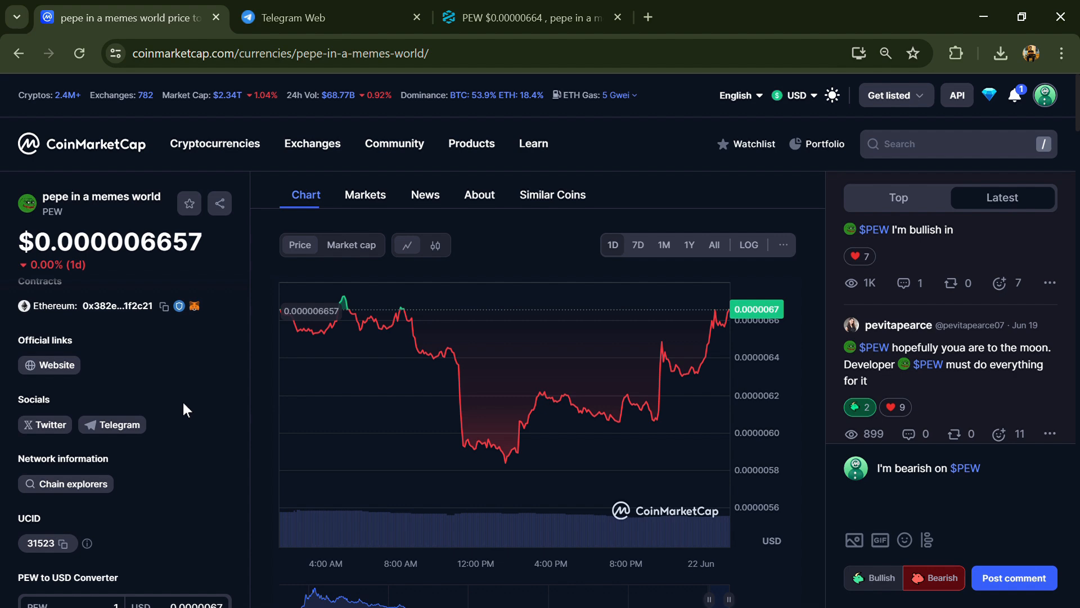
# Open PEW's Markets tab and scroll through exchange pairs like Gate.io, HTX and MEXC
pyautogui.click(365, 195)
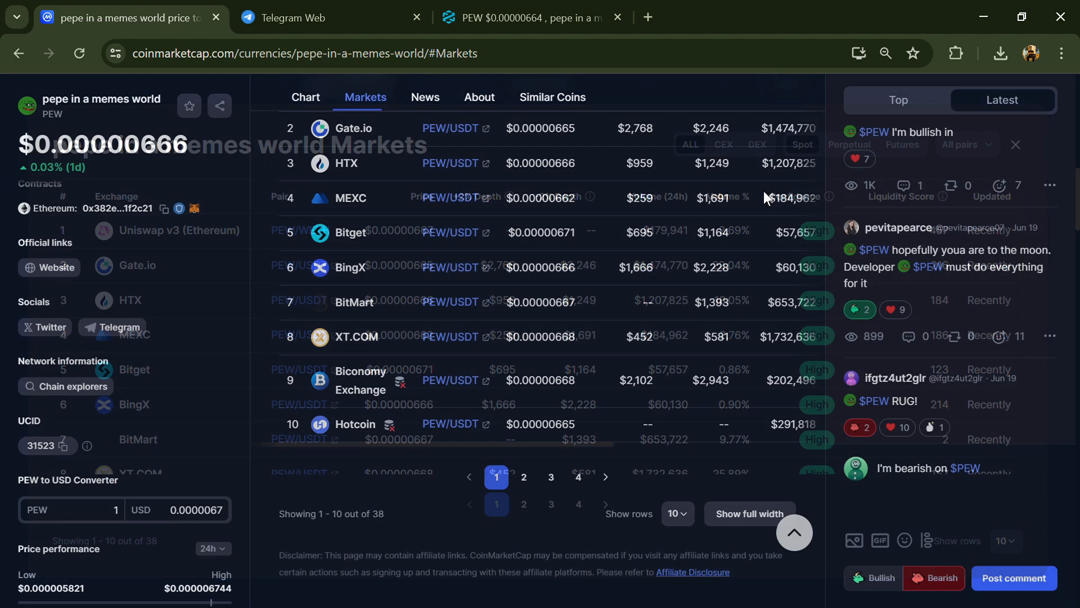
pyautogui.scroll(-3)
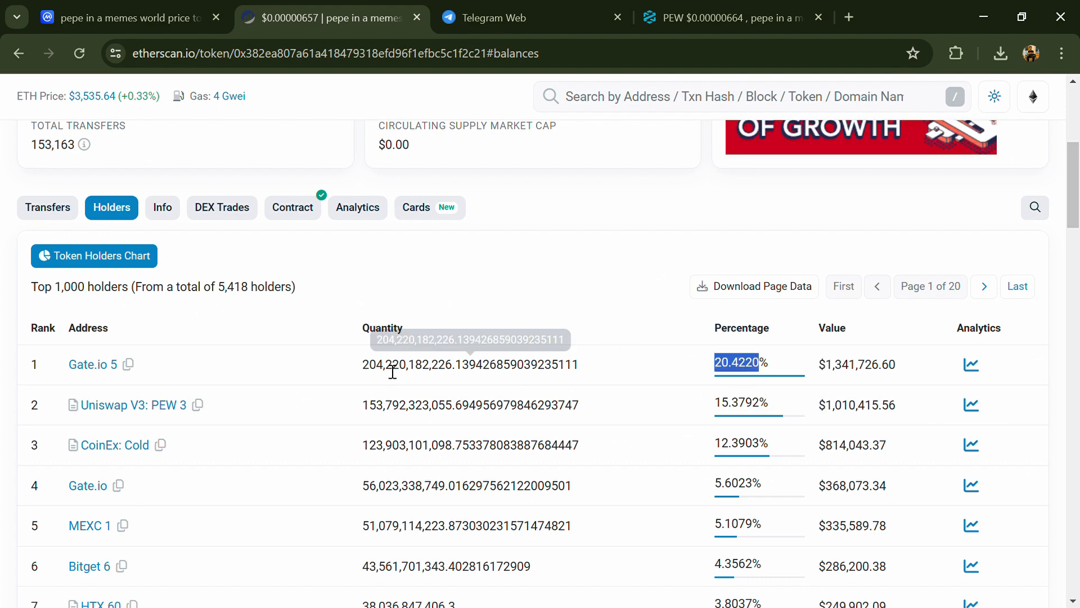
pyautogui.moveTo(92, 364)
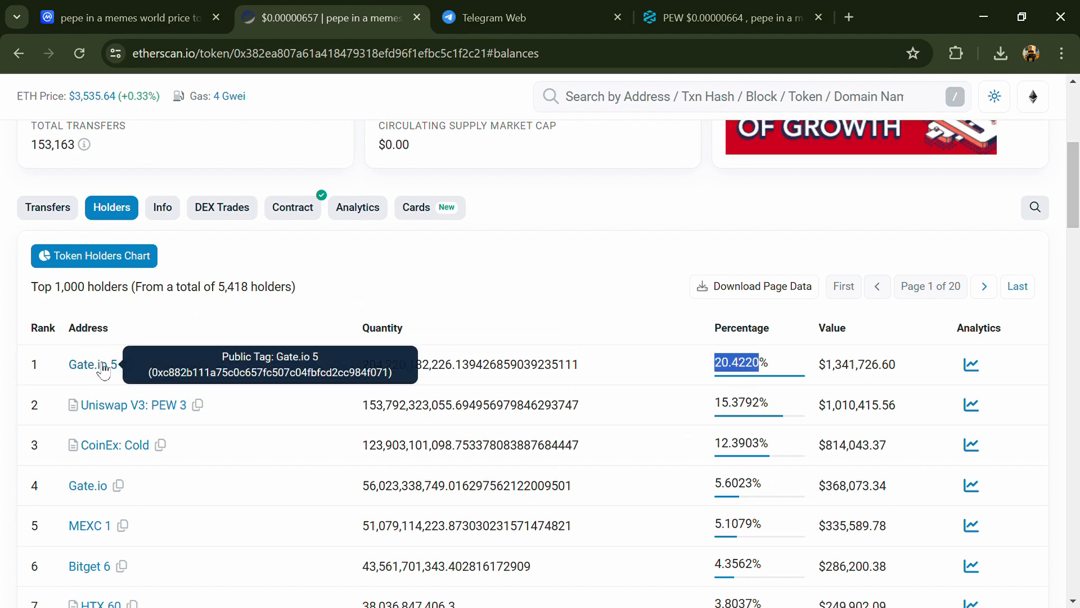
# Scroll Etherscan's PEW holder list down to Huobi: Recovery at 2.29%
pyautogui.scroll(-3)
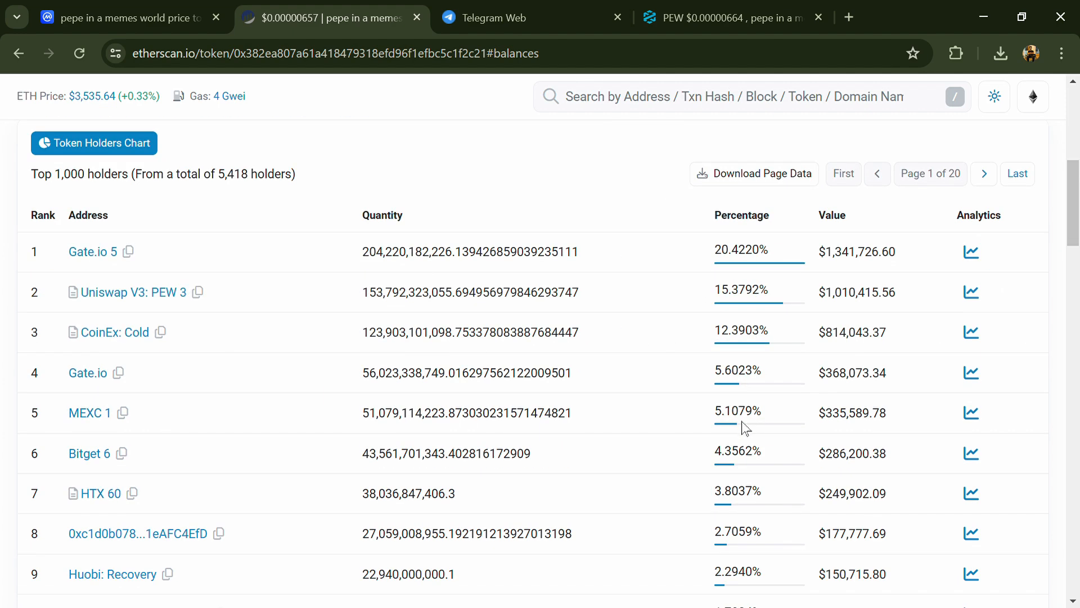
pyautogui.moveTo(749, 383)
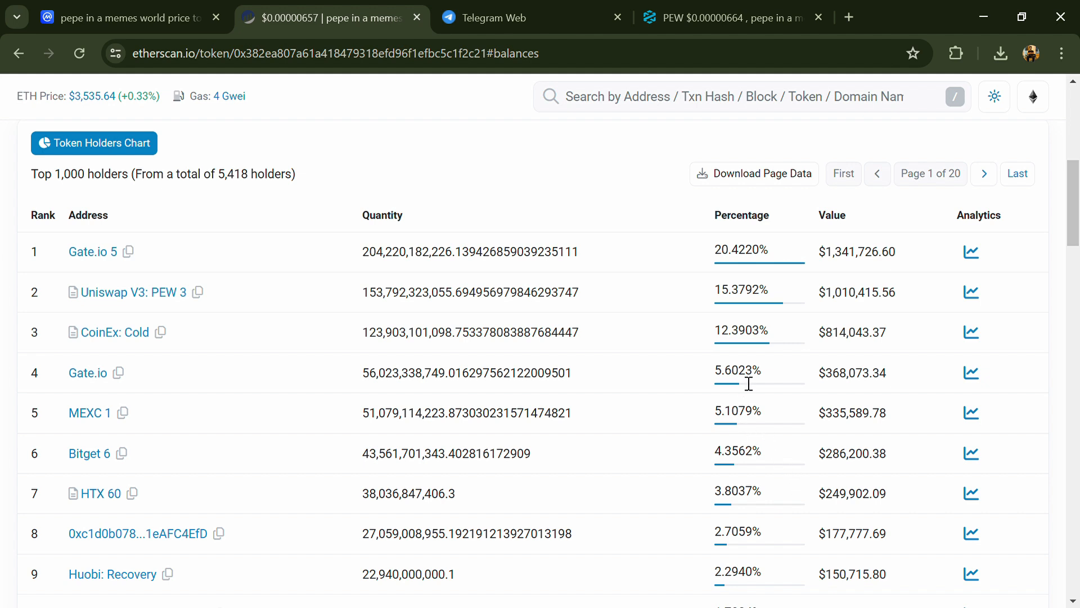